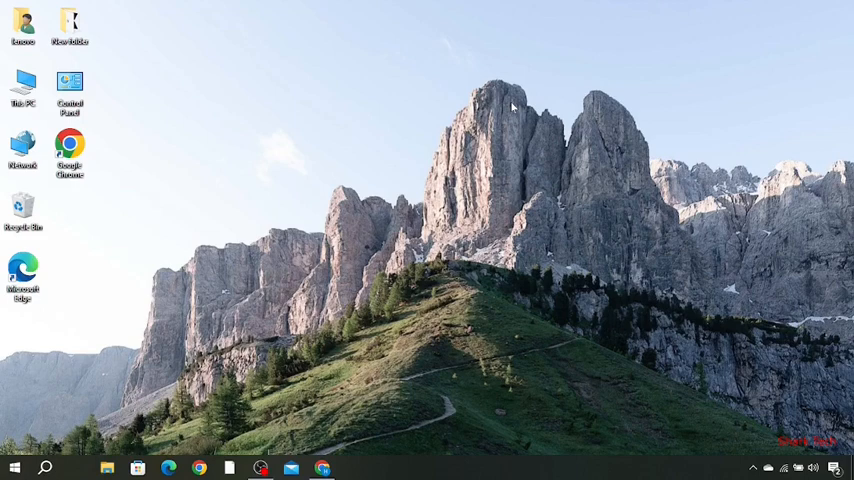
pyautogui.moveTo(282, 204)
pyautogui.write('win')
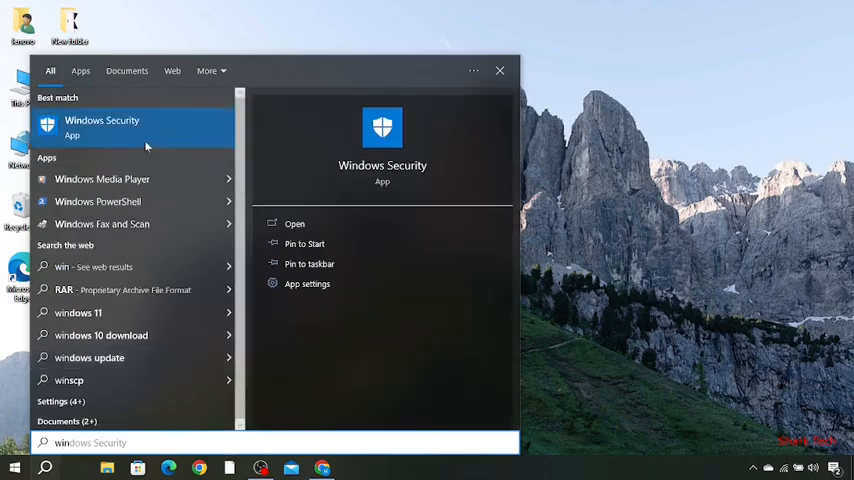
# Step: Review the Virus & threat protection toggles (real-time, tamper protection) in Windows Security, then return Home
pyautogui.click(102, 120)
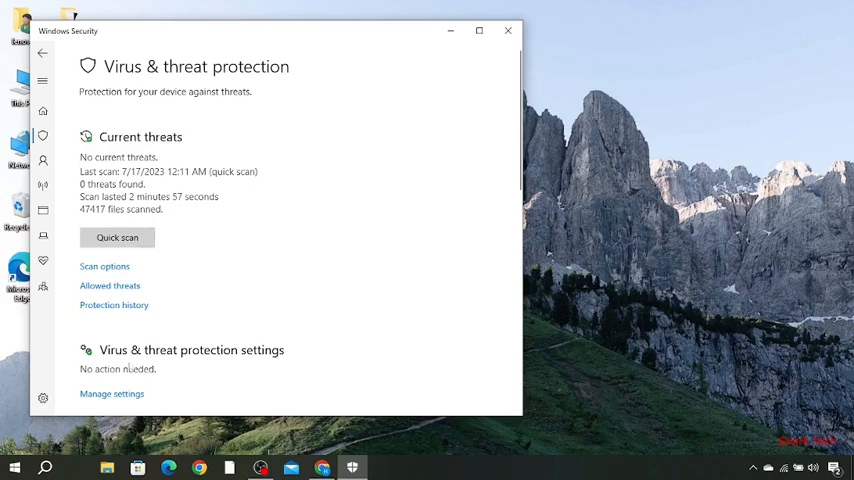
pyautogui.moveTo(112, 392)
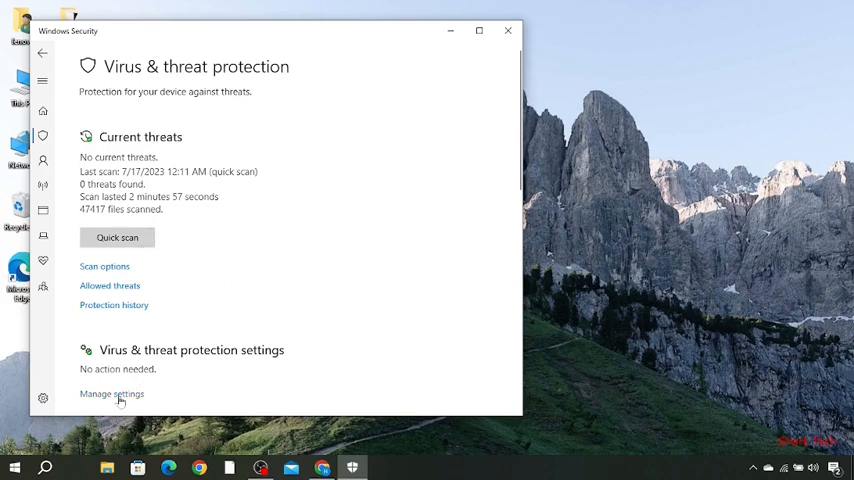
pyautogui.click(112, 392)
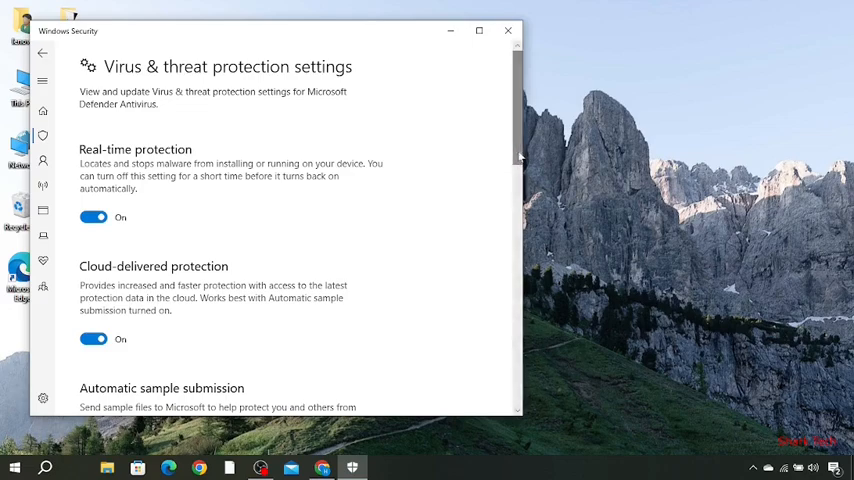
pyautogui.scroll(-3)
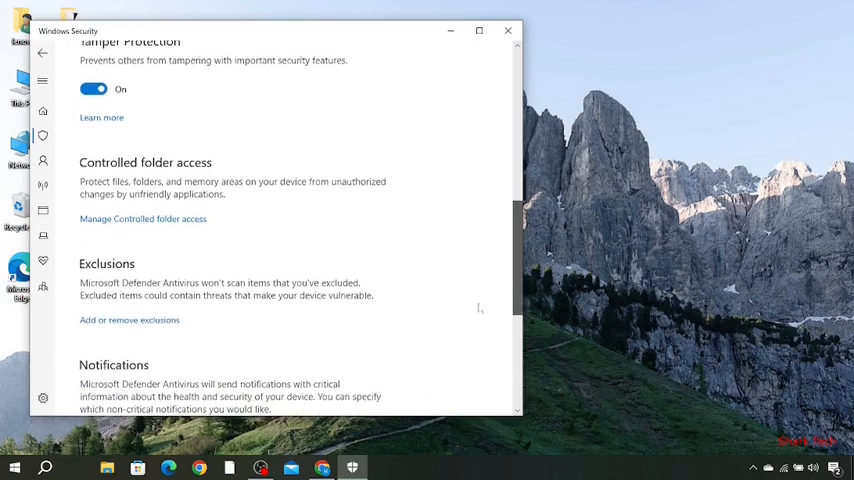
pyautogui.scroll(3)
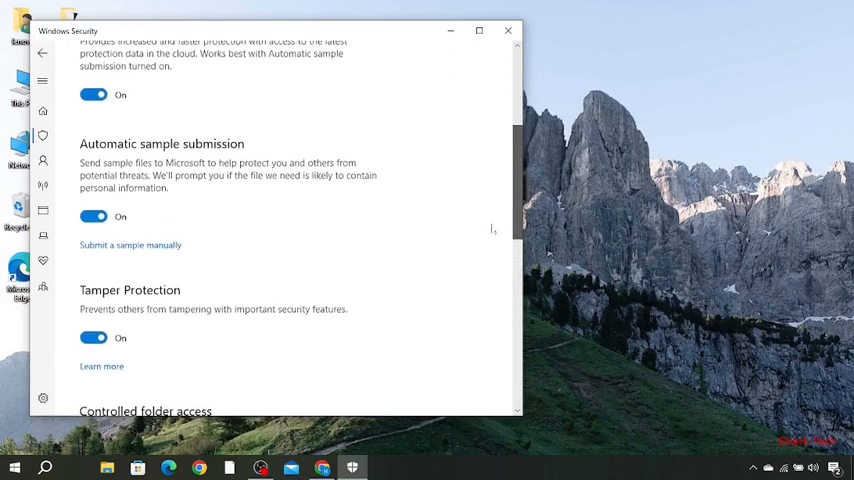
pyautogui.scroll(3)
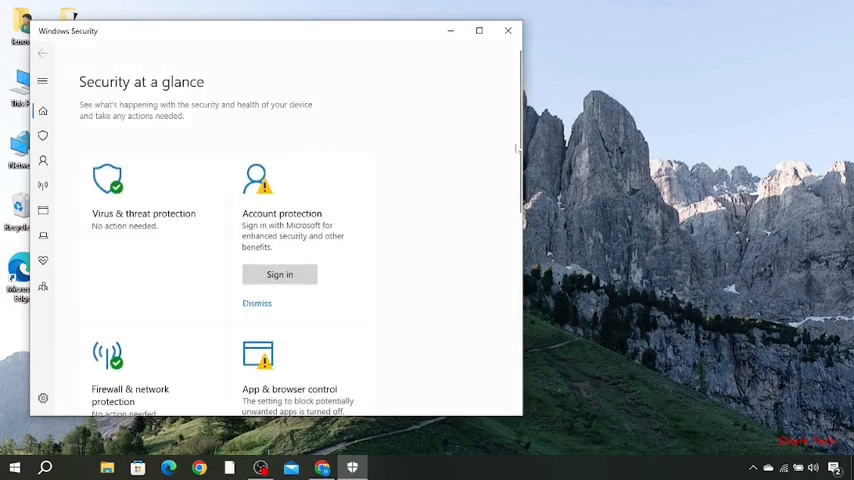
# Step: Check the Public and Private network firewall pages show Defender Firewall on
pyautogui.scroll(-3)
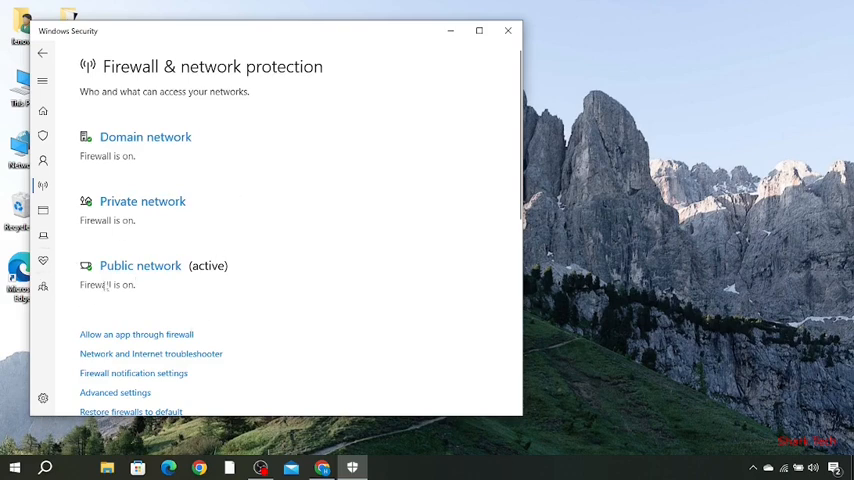
pyautogui.moveTo(140, 264)
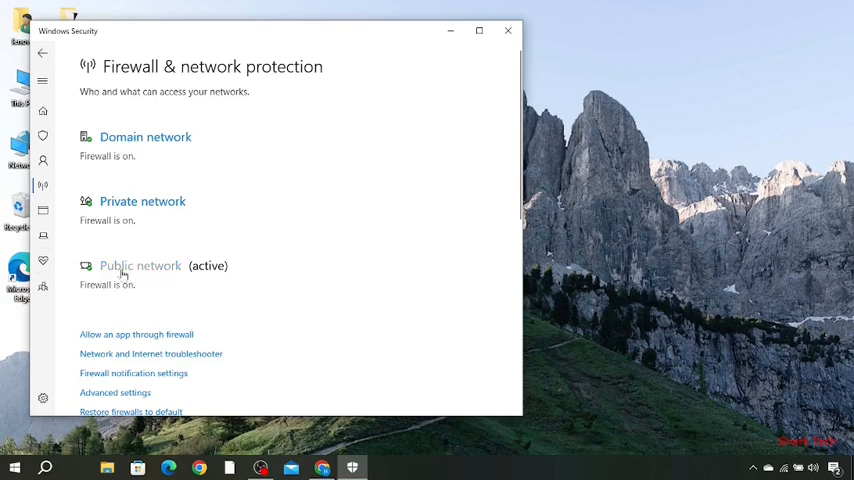
pyautogui.click(140, 264)
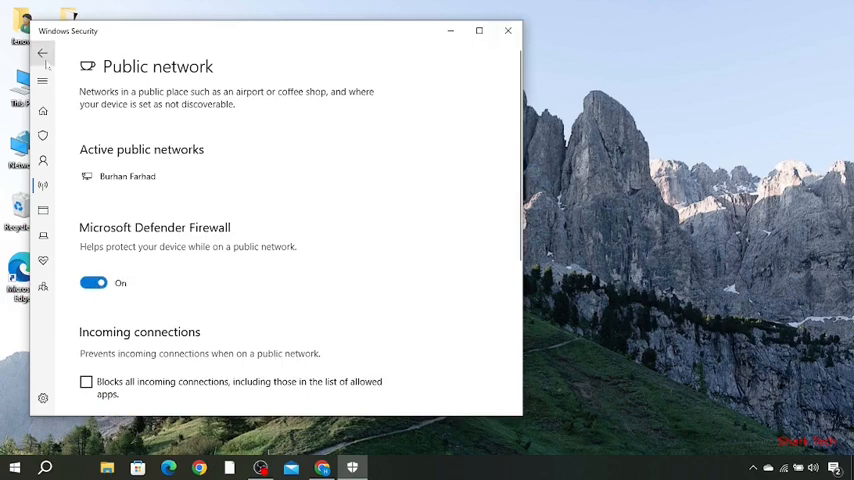
pyautogui.click(42, 54)
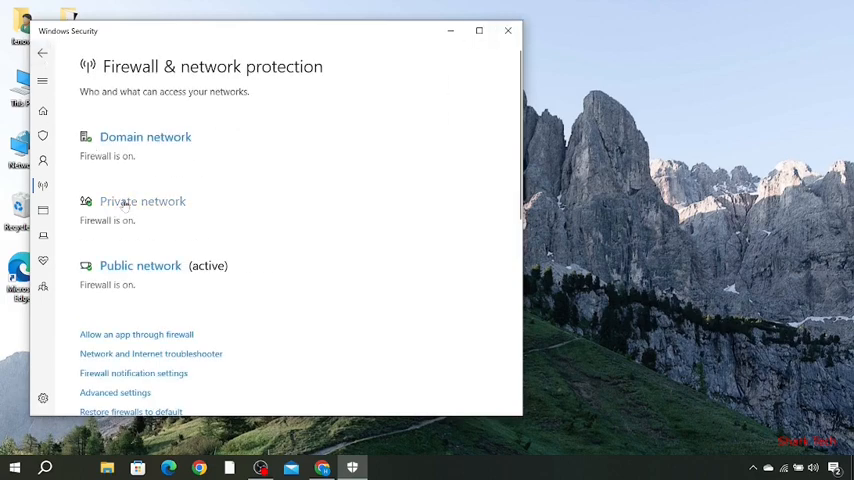
pyautogui.click(142, 200)
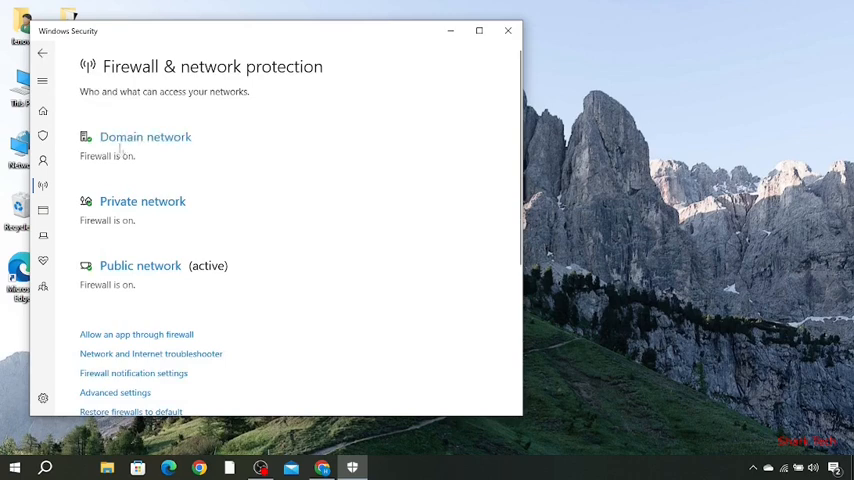
# Step: Check the Domain network firewall page shows Firewall on, then close Windows Security
pyautogui.click(144, 136)
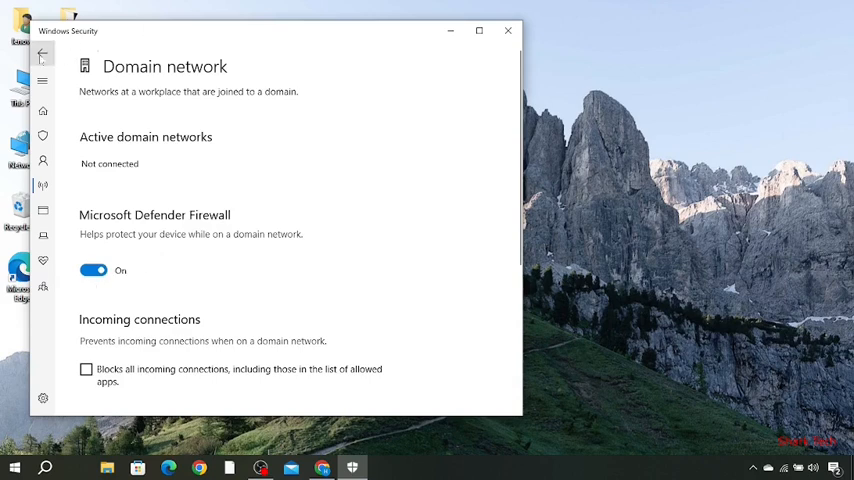
pyautogui.click(42, 54)
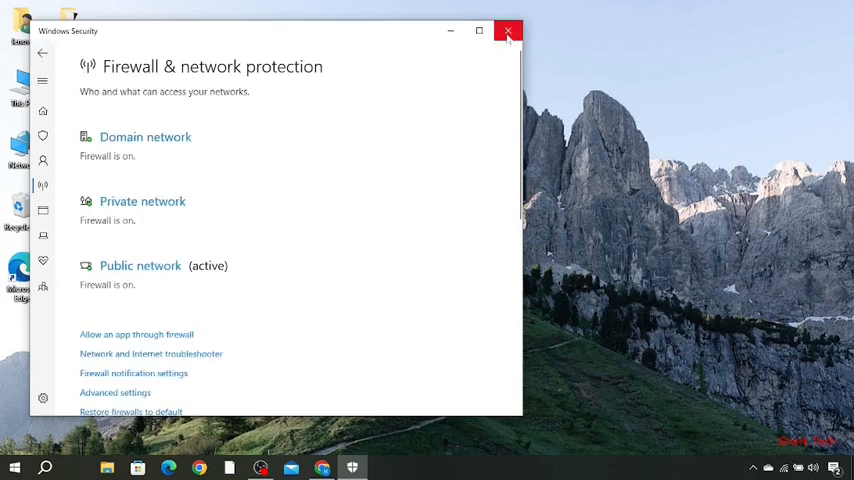
pyautogui.click(508, 32)
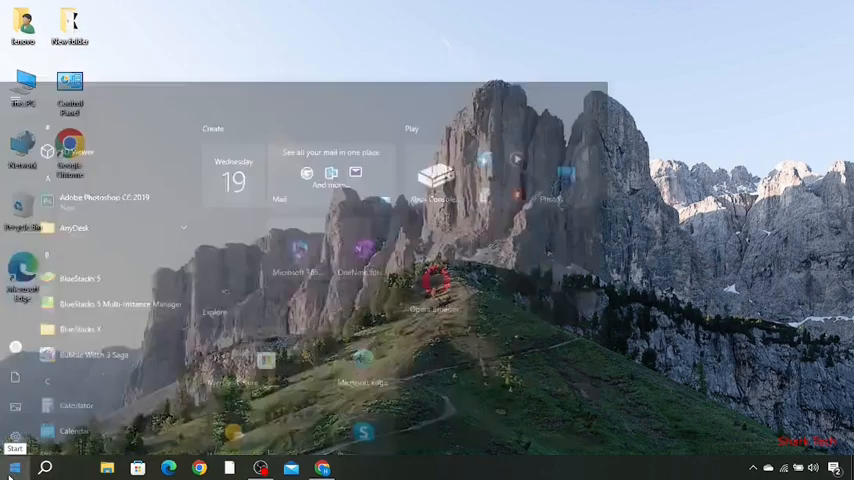
# Step: Launch Windows Settings from the Start menu to its home page
pyautogui.click(352, 468)
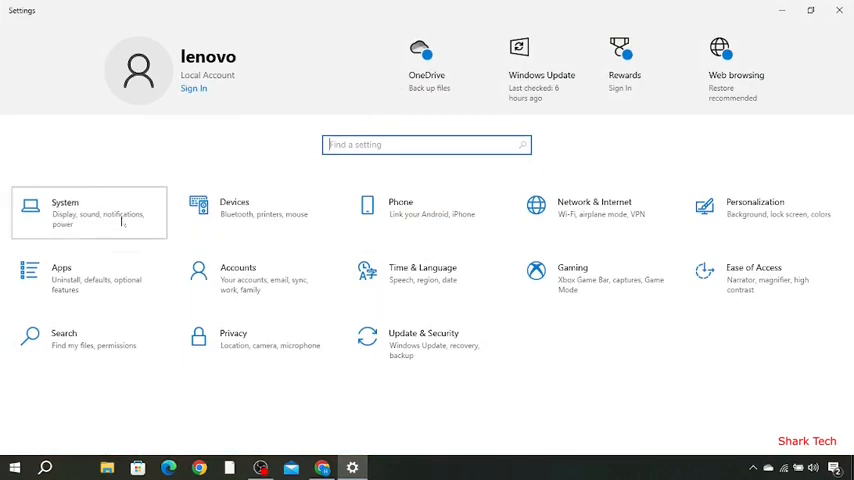
# Step: Show System > Notifications & actions with app and sender notifications turned on
pyautogui.click(64, 208)
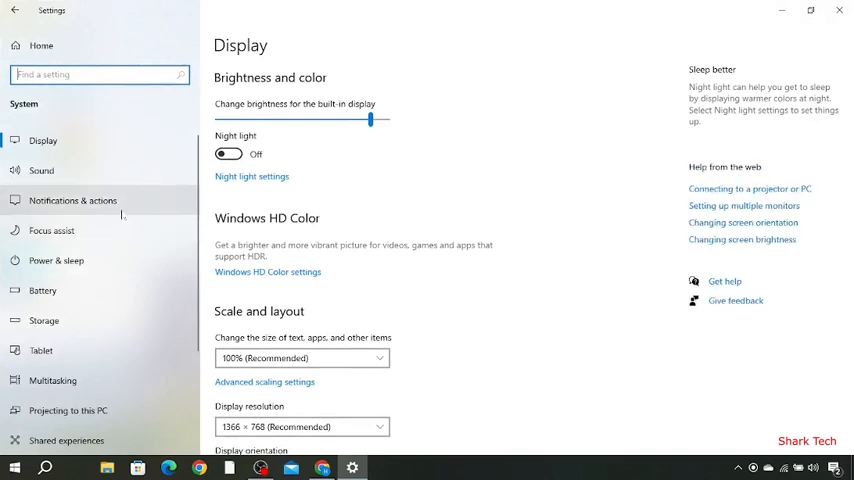
pyautogui.click(72, 200)
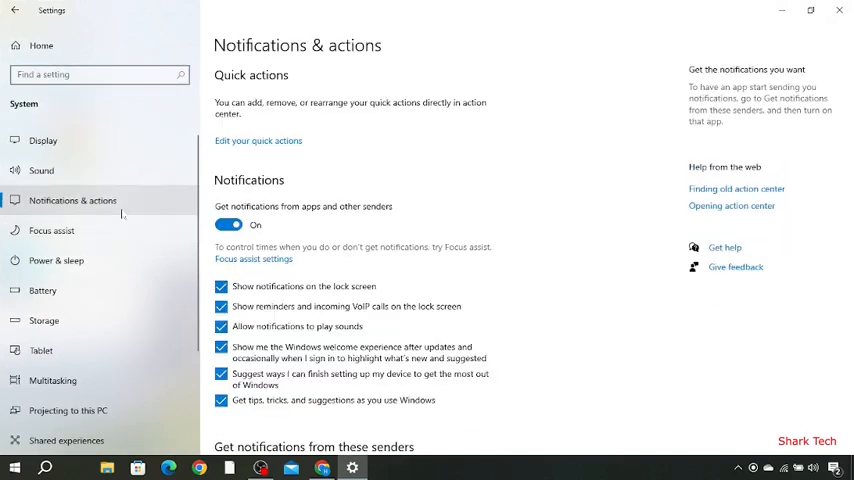
pyautogui.scroll(-3)
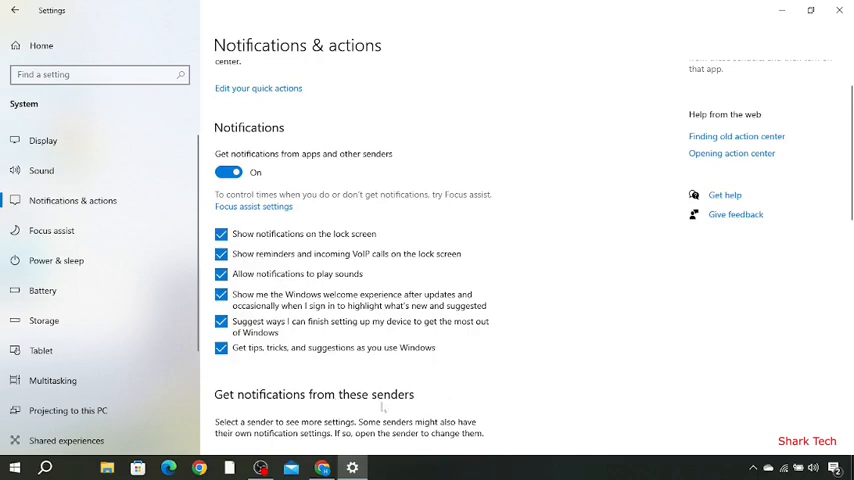
pyautogui.scroll(-3)
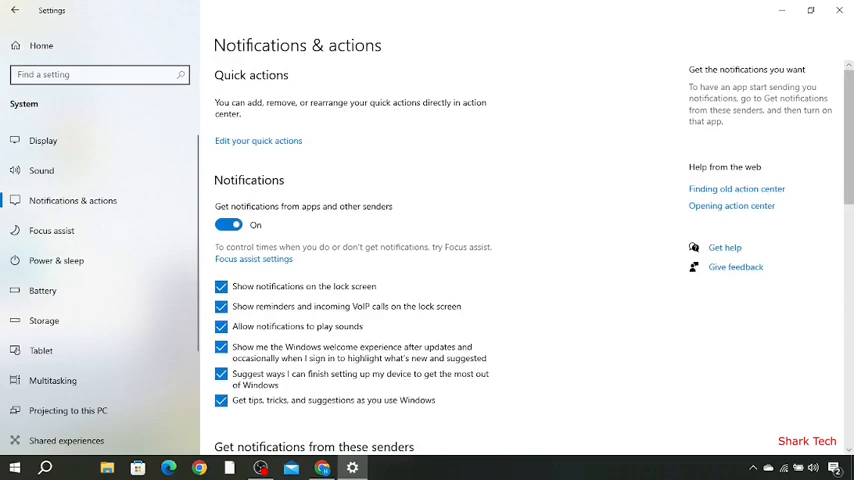
# Step: Search 'window' to reach the Windows Security protection areas page, review it, then close Settings
pyautogui.write('window')
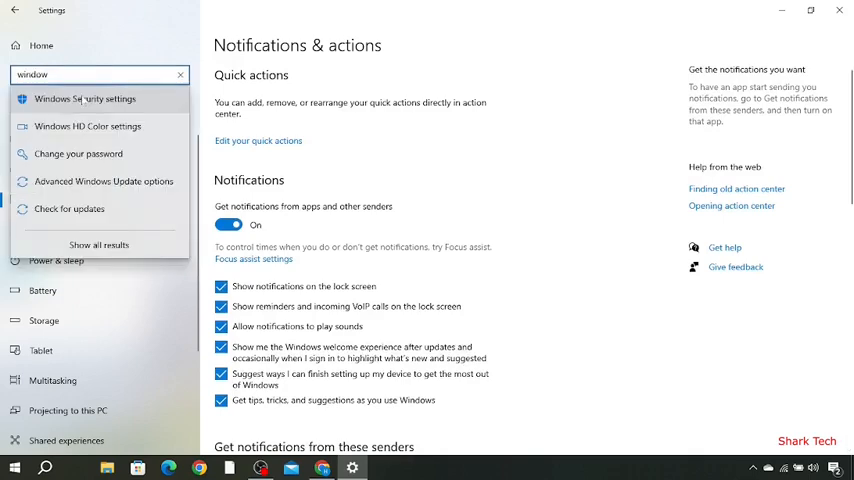
pyautogui.click(84, 100)
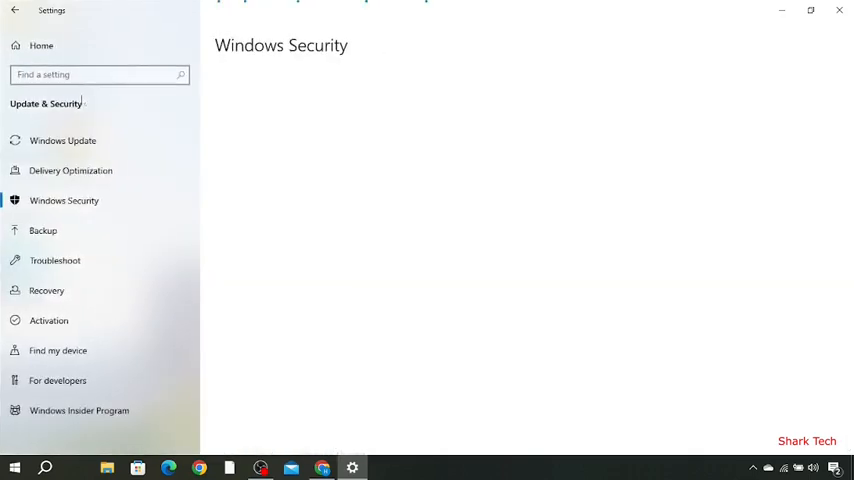
pyautogui.click(64, 200)
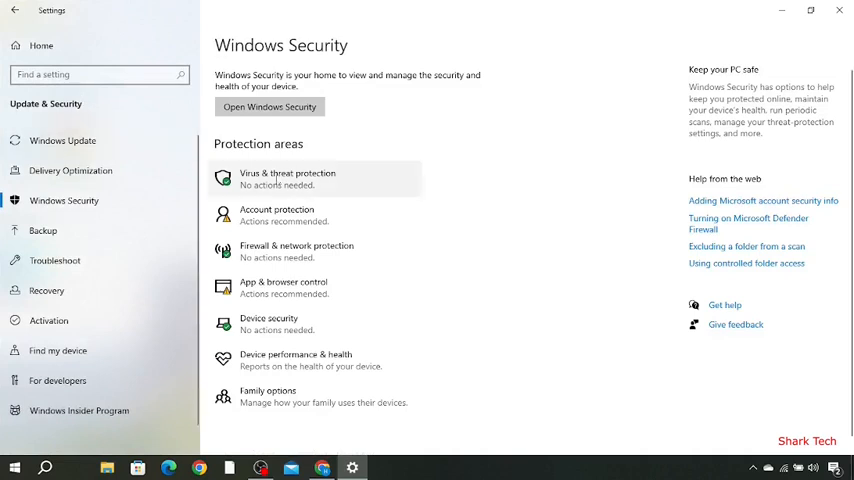
pyautogui.moveTo(316, 360)
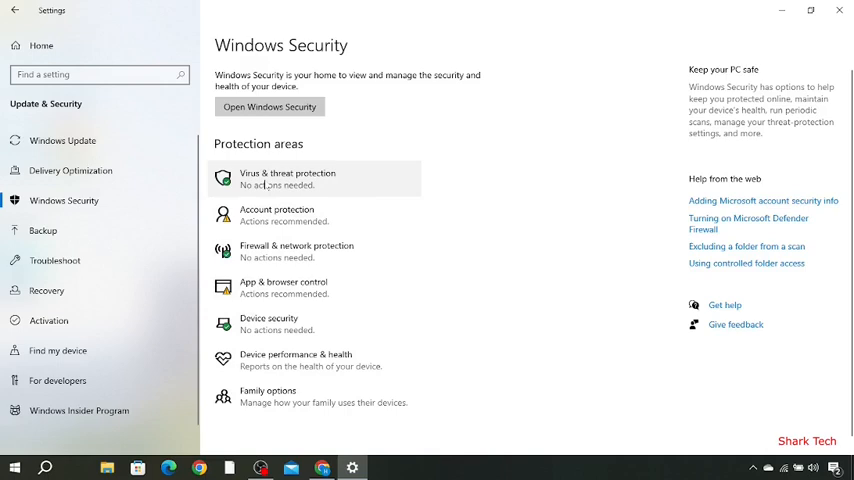
pyautogui.moveTo(296, 252)
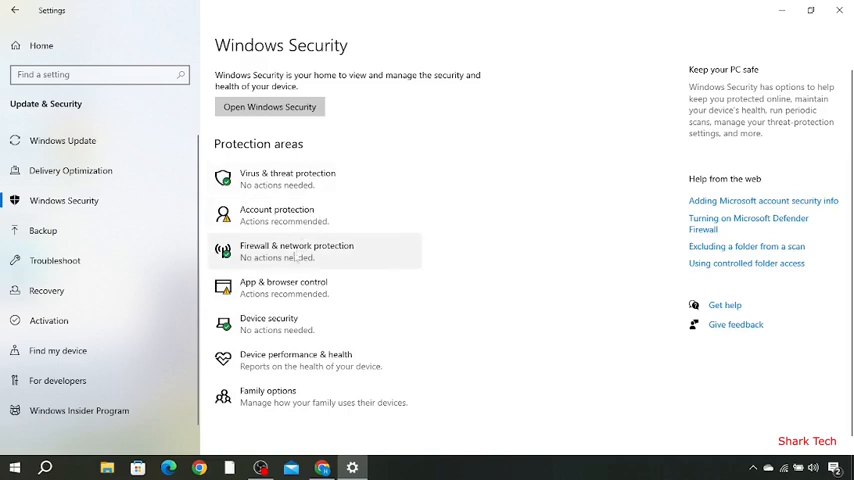
pyautogui.moveTo(288, 180)
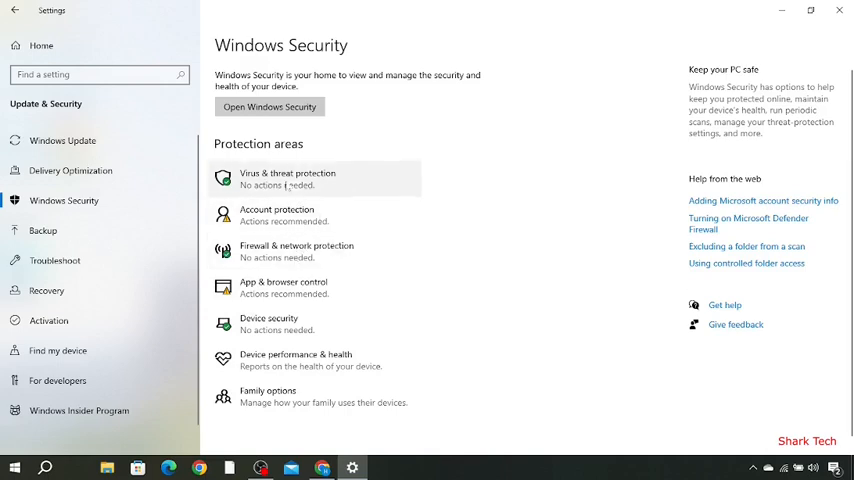
pyautogui.click(288, 178)
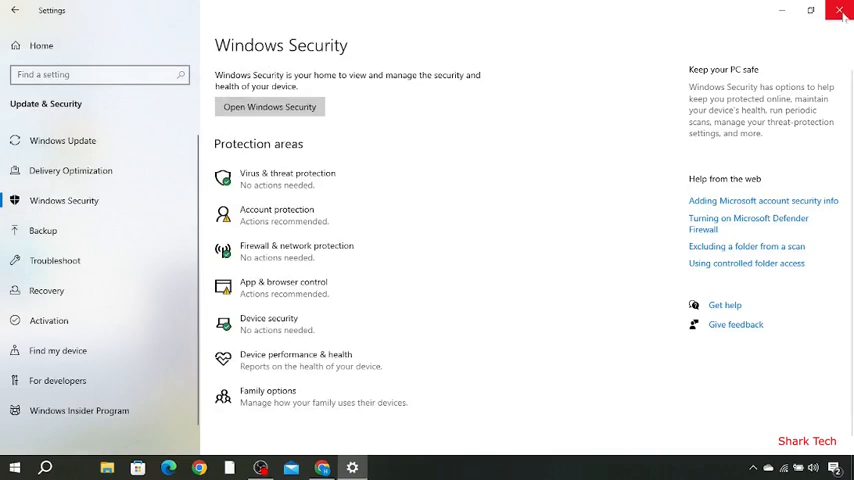
pyautogui.click(840, 12)
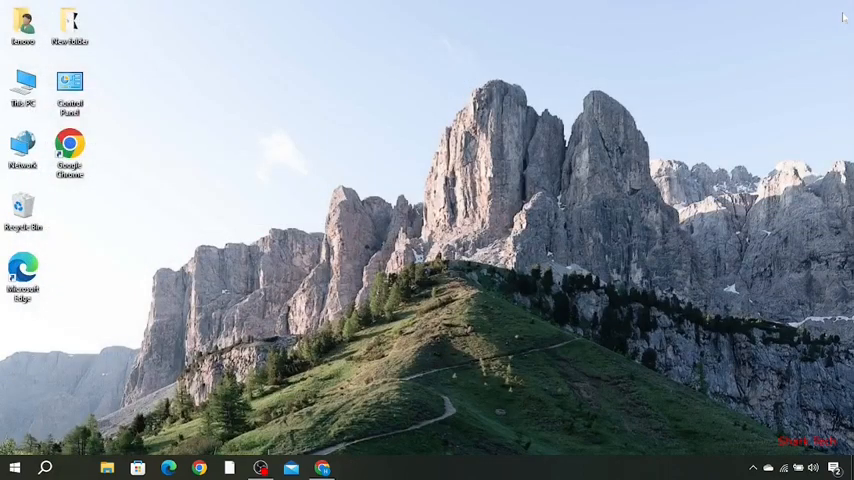
pyautogui.moveTo(298, 356)
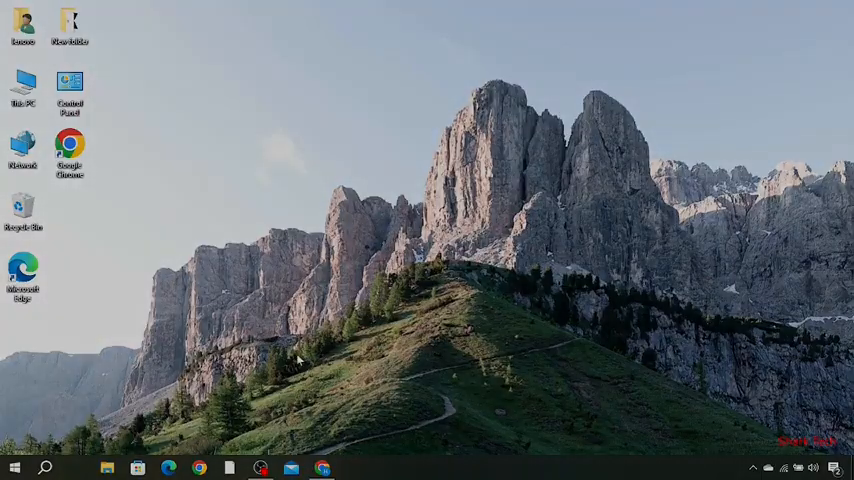